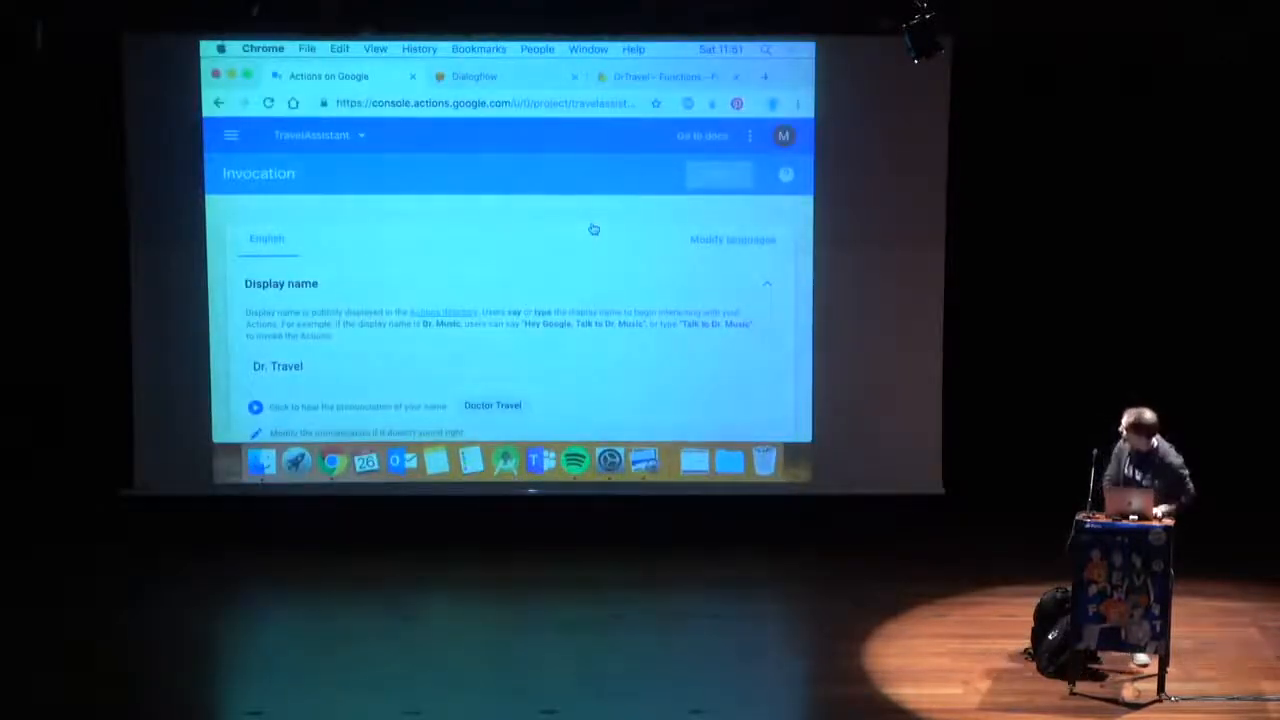
View the project's Actions list showing actions.intent.MAIN fulfilled by Dialogflow, then head to Dialogflow.
{"action": "scroll", "scroll_direction": "down", "scroll_amount": 3}
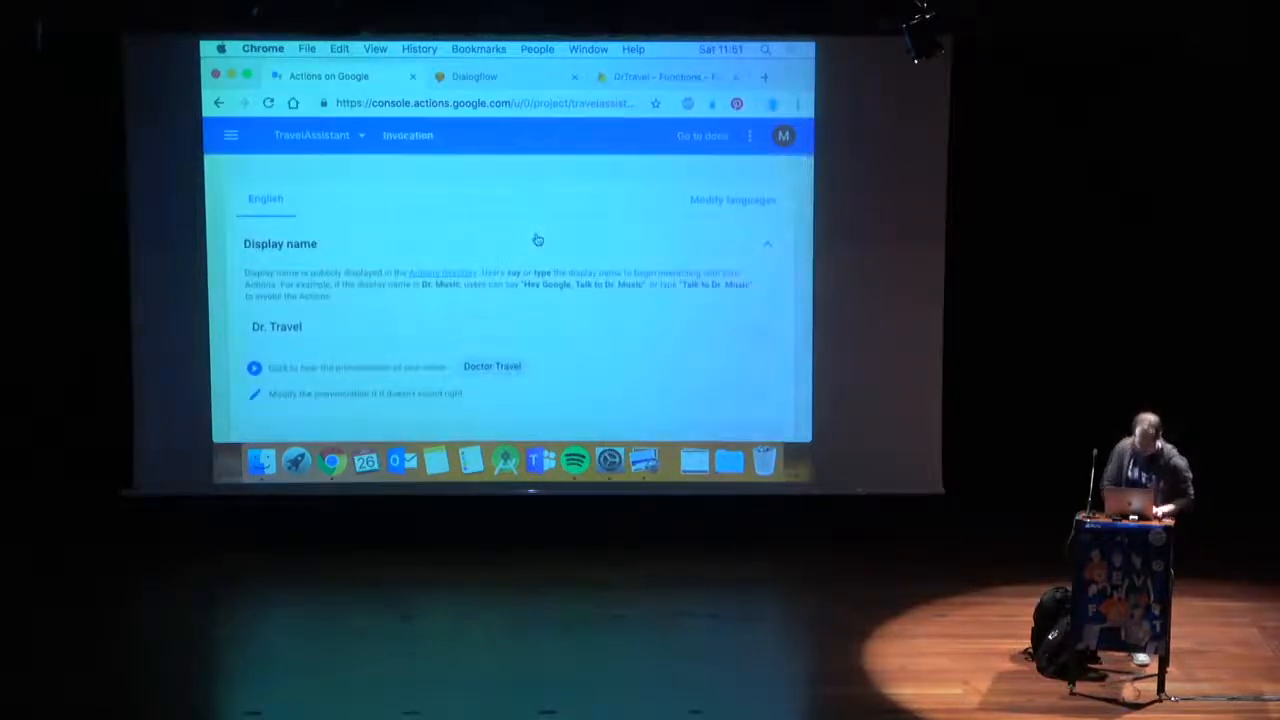
{"action": "scroll", "scroll_direction": "down", "scroll_amount": 3}
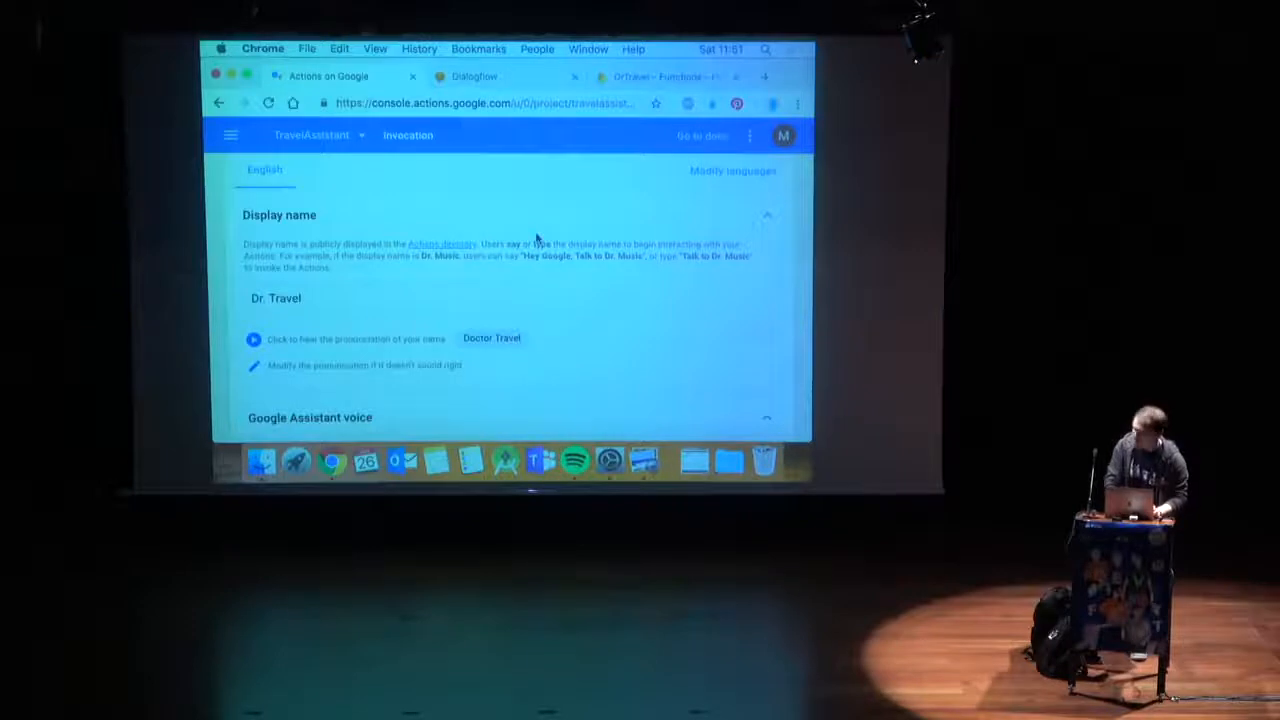
{"action": "scroll", "scroll_direction": "down", "scroll_amount": 3}
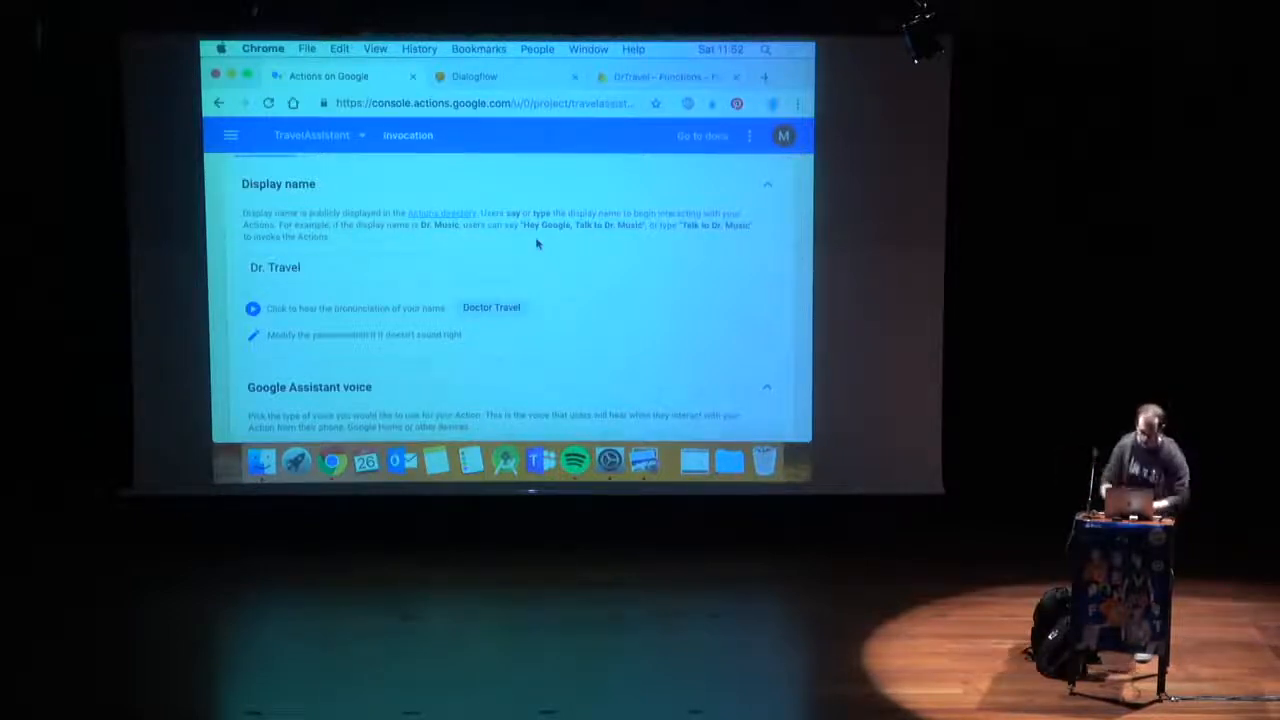
{"action": "mouse_move", "coordinate": [492, 316]}
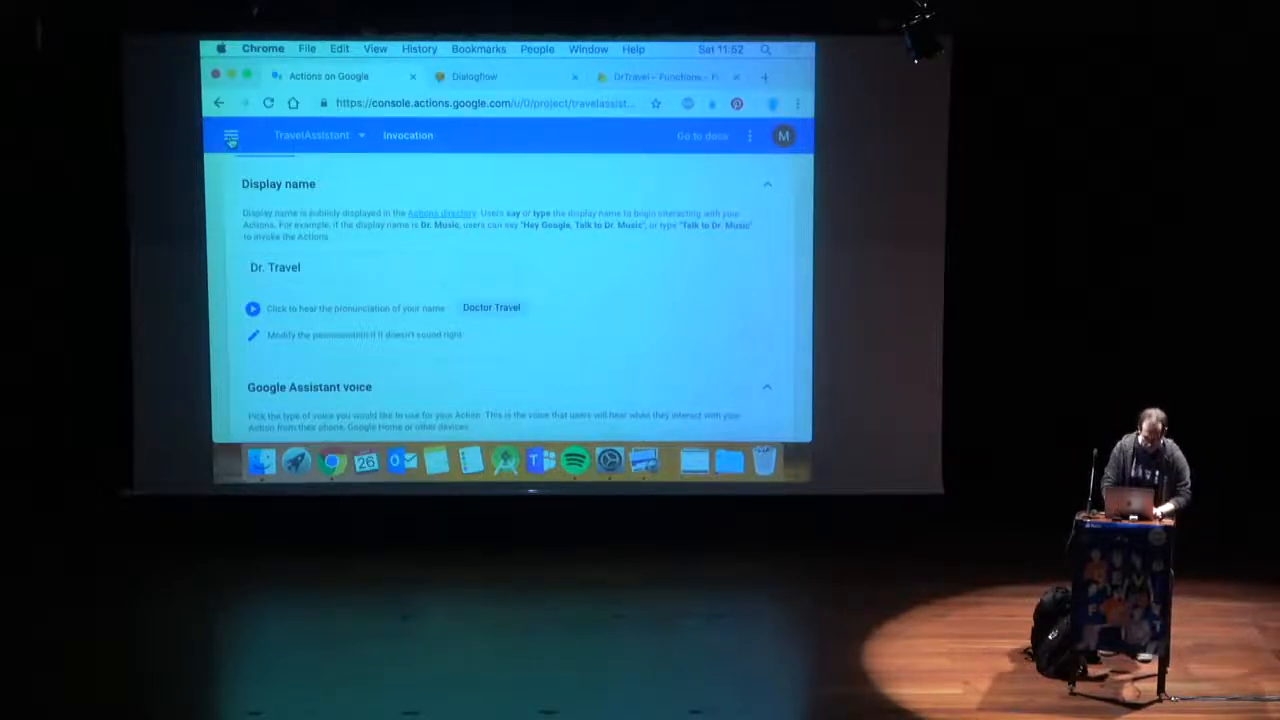
{"action": "left_click", "coordinate": [232, 136]}
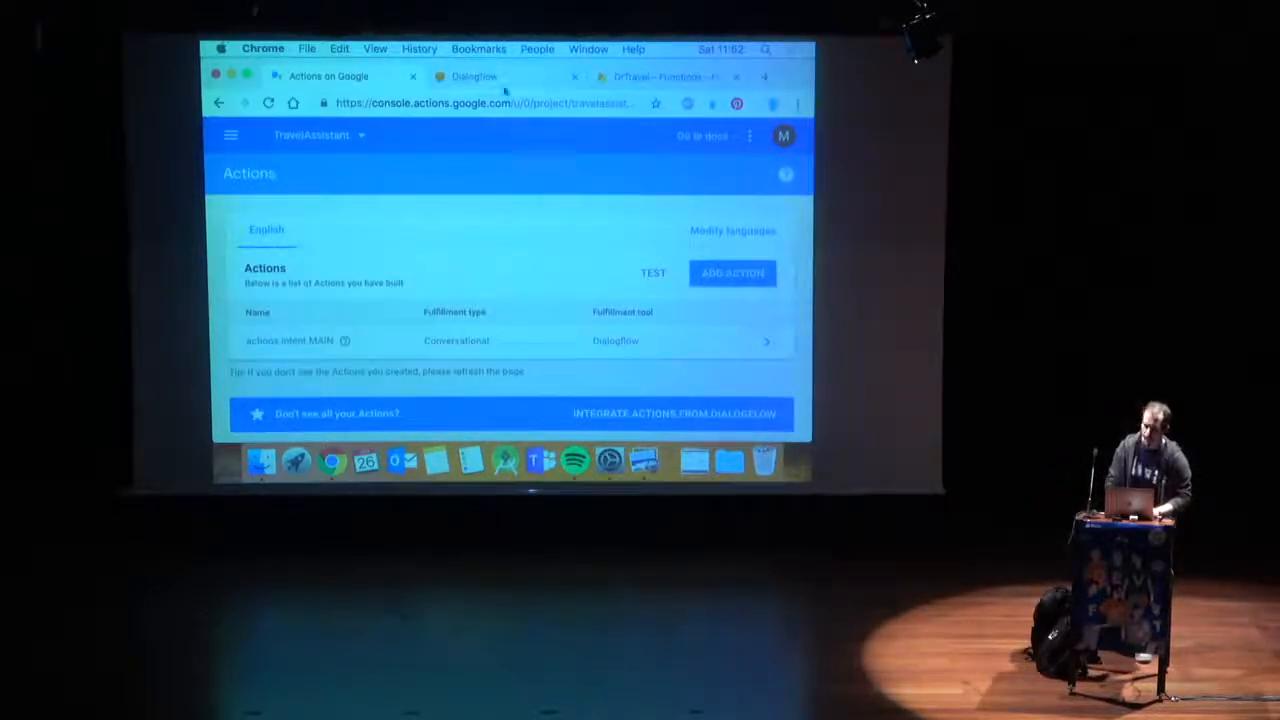
{"action": "left_click", "coordinate": [472, 76]}
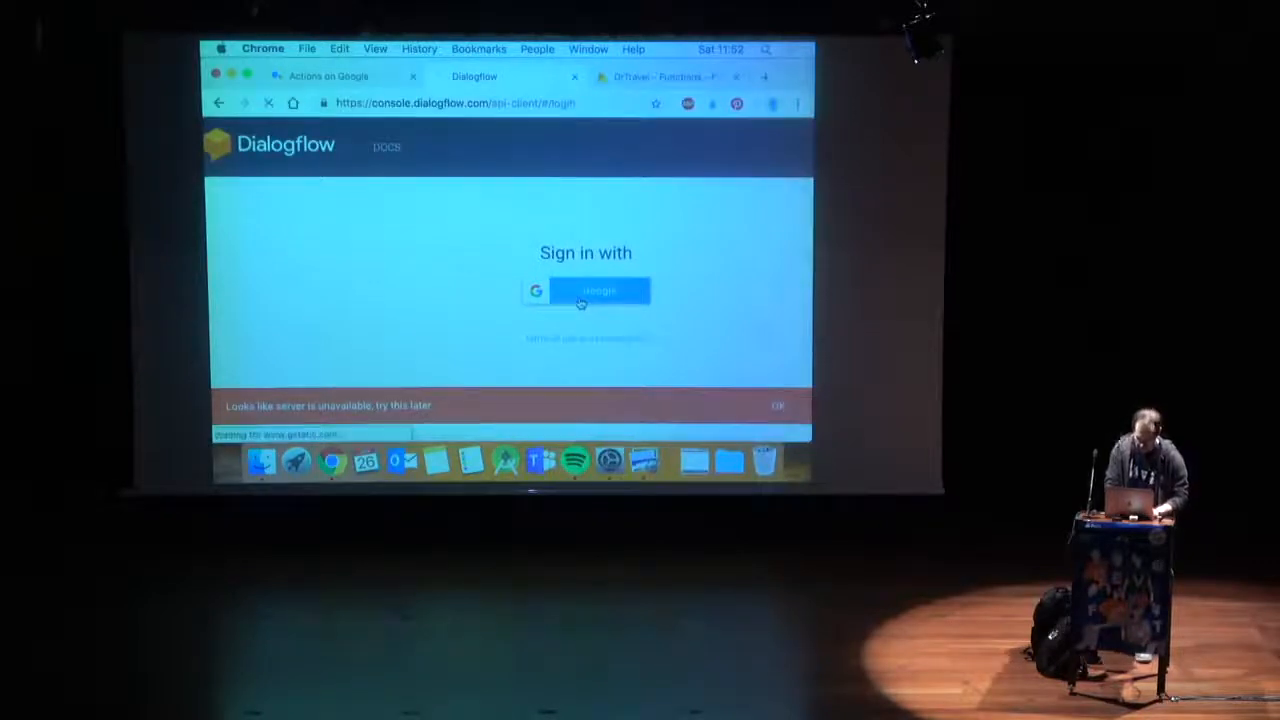
Sign in to Dialogflow with the Google account to reach the agent's intents list.
{"action": "left_click", "coordinate": [584, 292]}
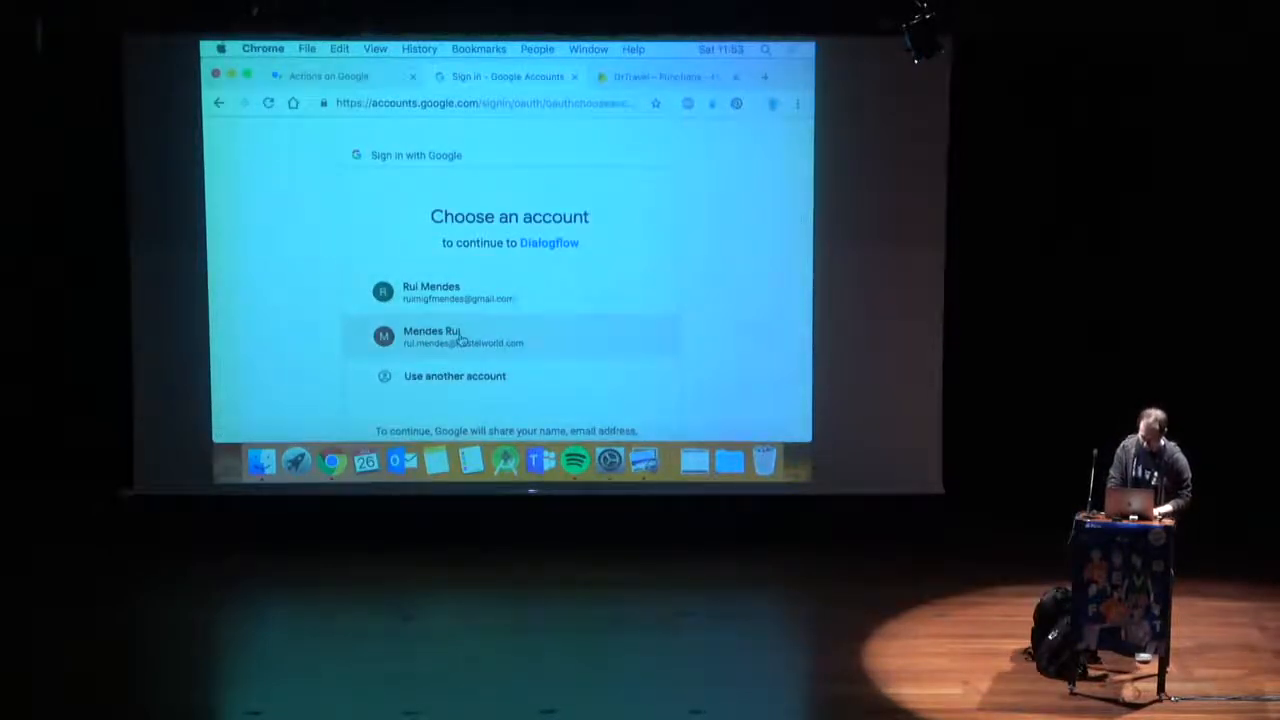
{"action": "left_click", "coordinate": [458, 336]}
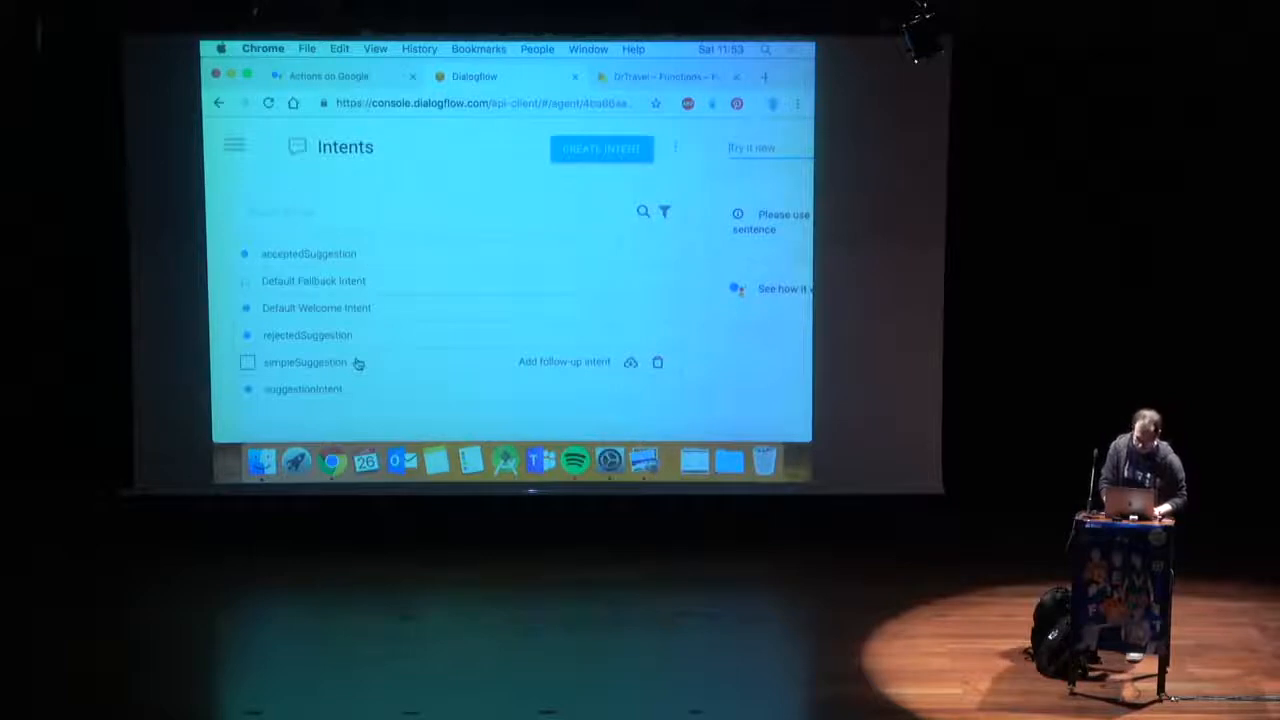
Open the simpleSuggestion intent showing phrases like "Where should I go next?".
{"action": "left_click", "coordinate": [304, 362]}
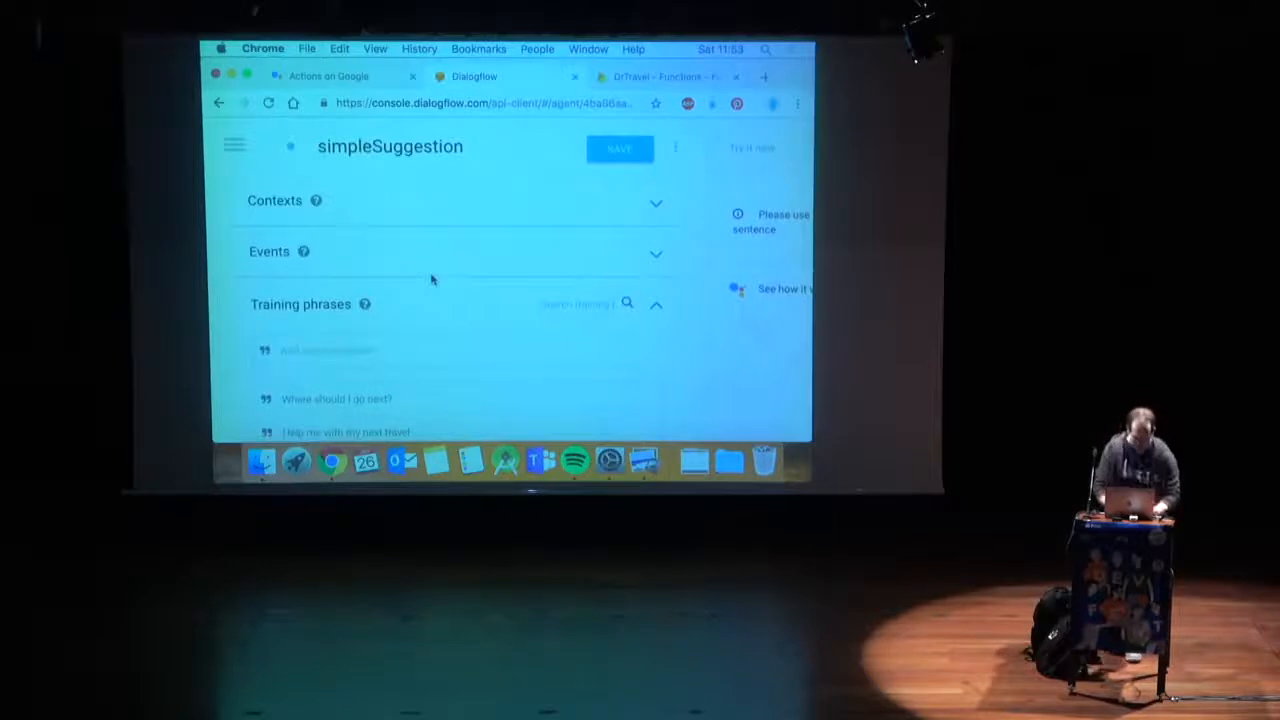
{"action": "scroll", "scroll_direction": "down", "scroll_amount": 3}
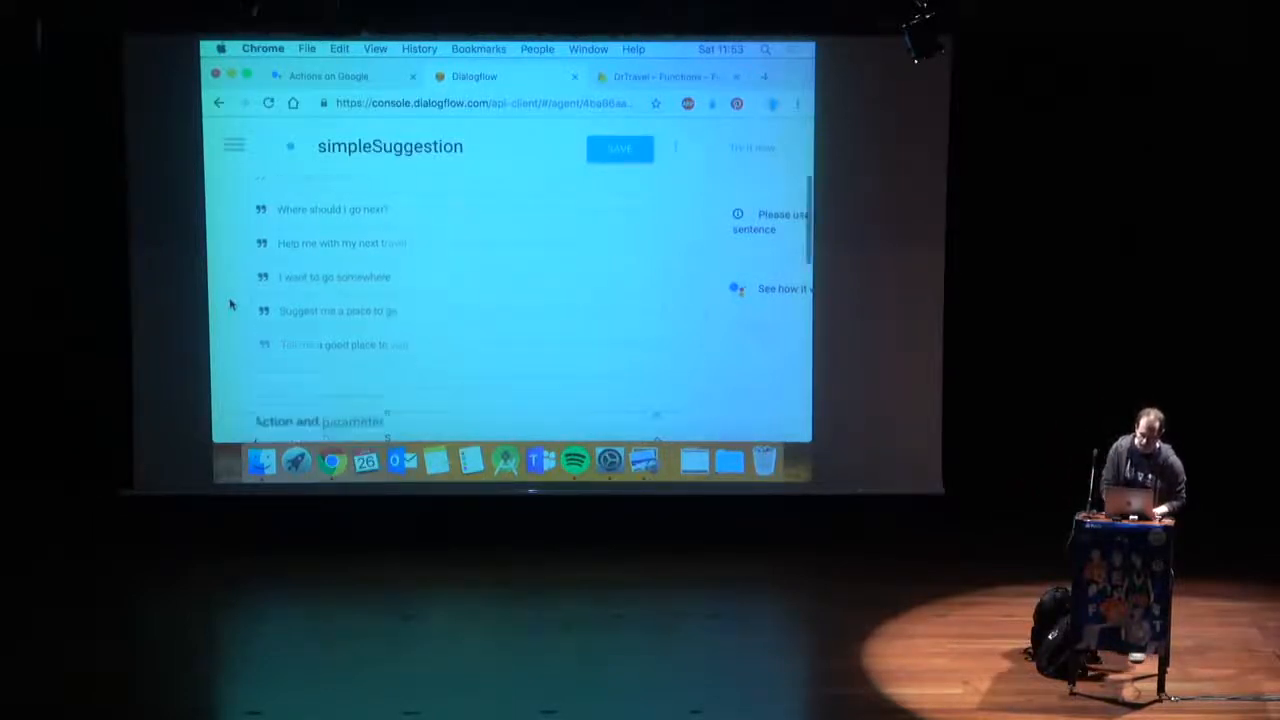
{"action": "scroll", "scroll_direction": "down", "scroll_amount": 3}
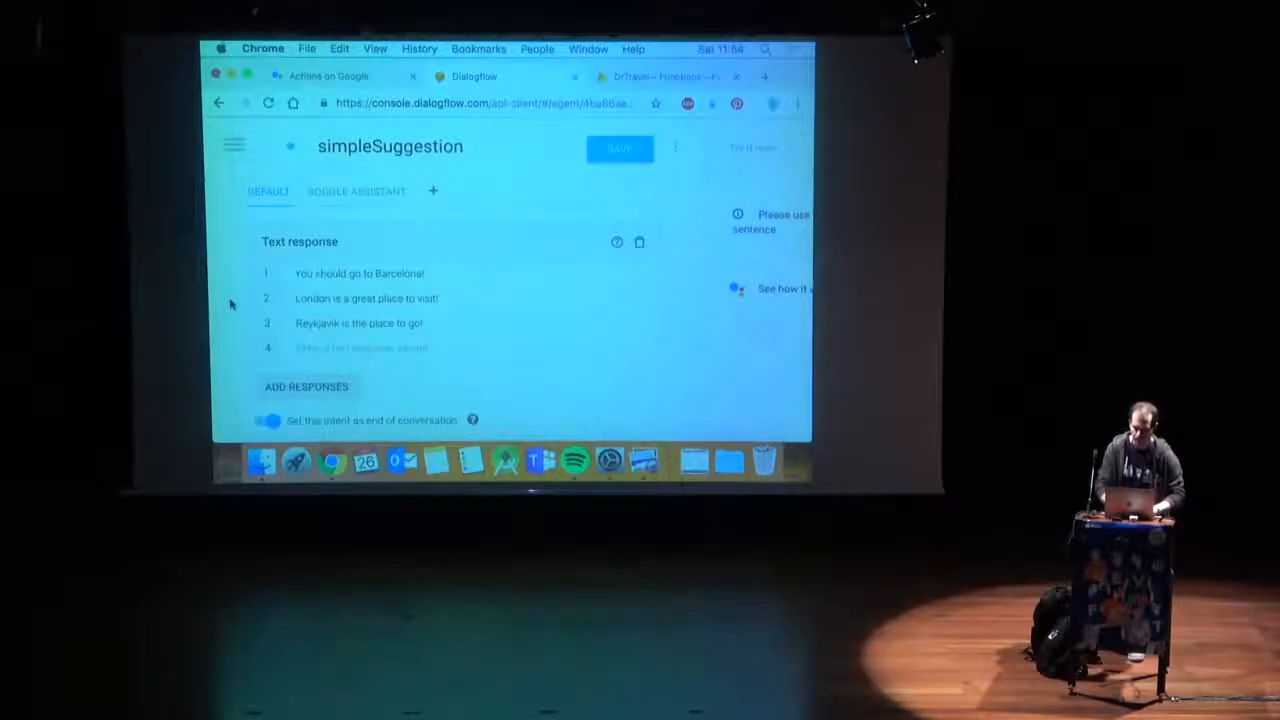
{"action": "left_click", "coordinate": [328, 76]}
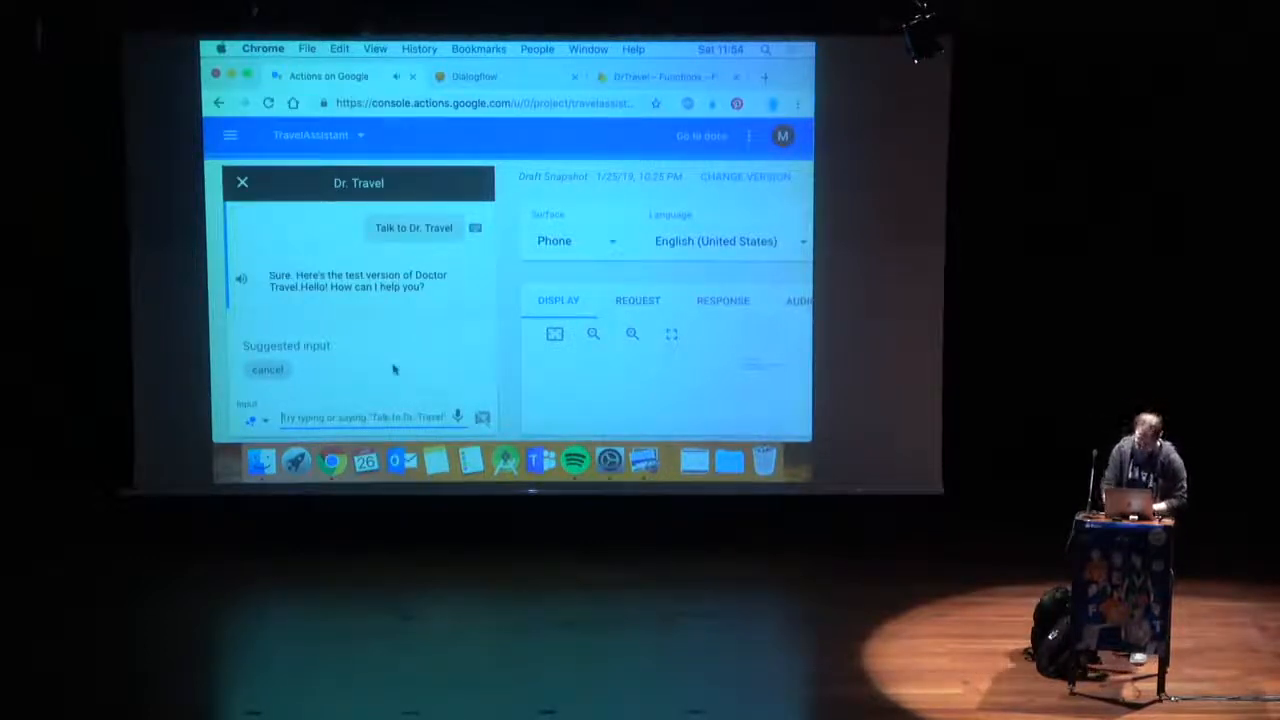
Ask Dr. Travel's test version 'Suggest me one place' in the simulator.
{"action": "type", "text": "Suggest"}
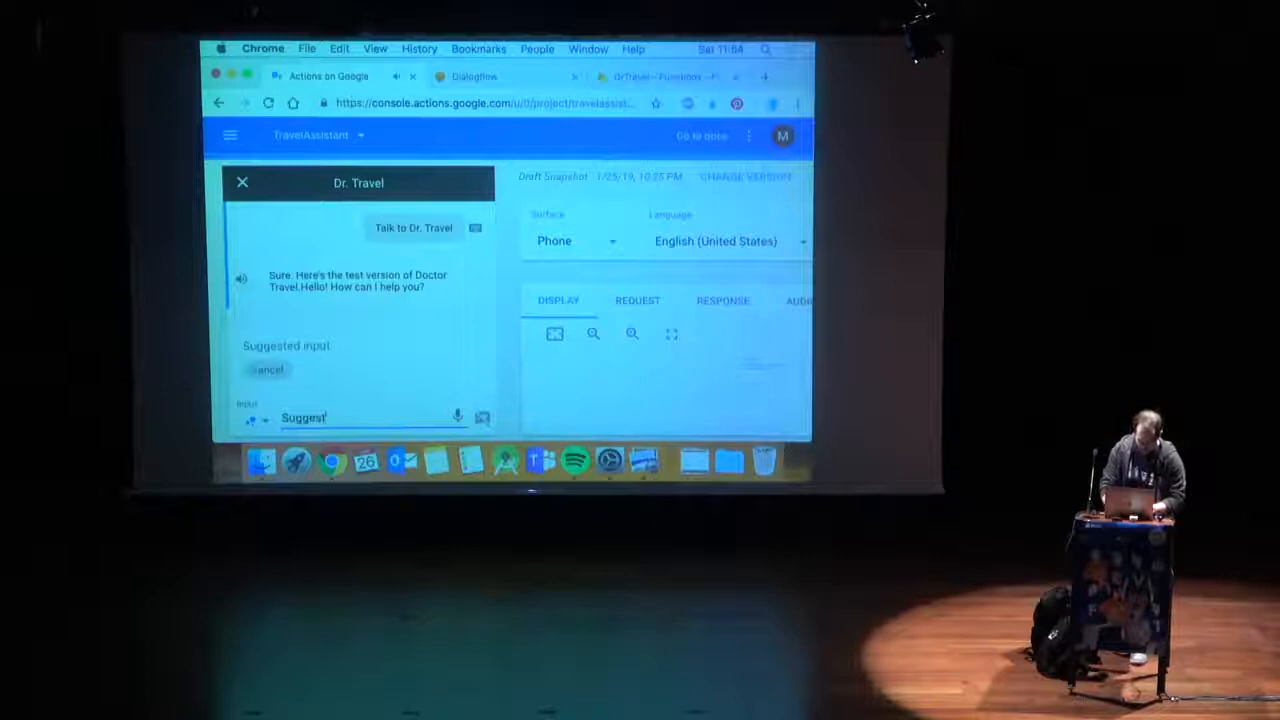
{"action": "type", "text": "Suggest me one place"}
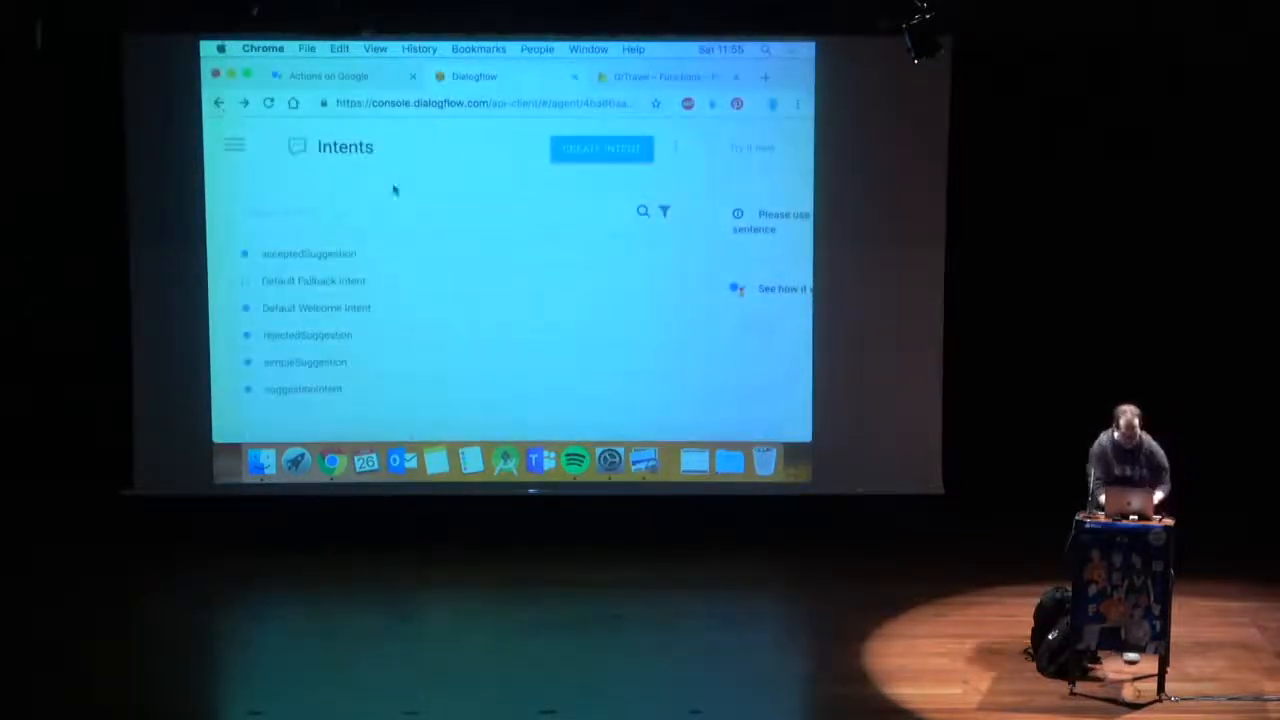
{"action": "left_click", "coordinate": [236, 146]}
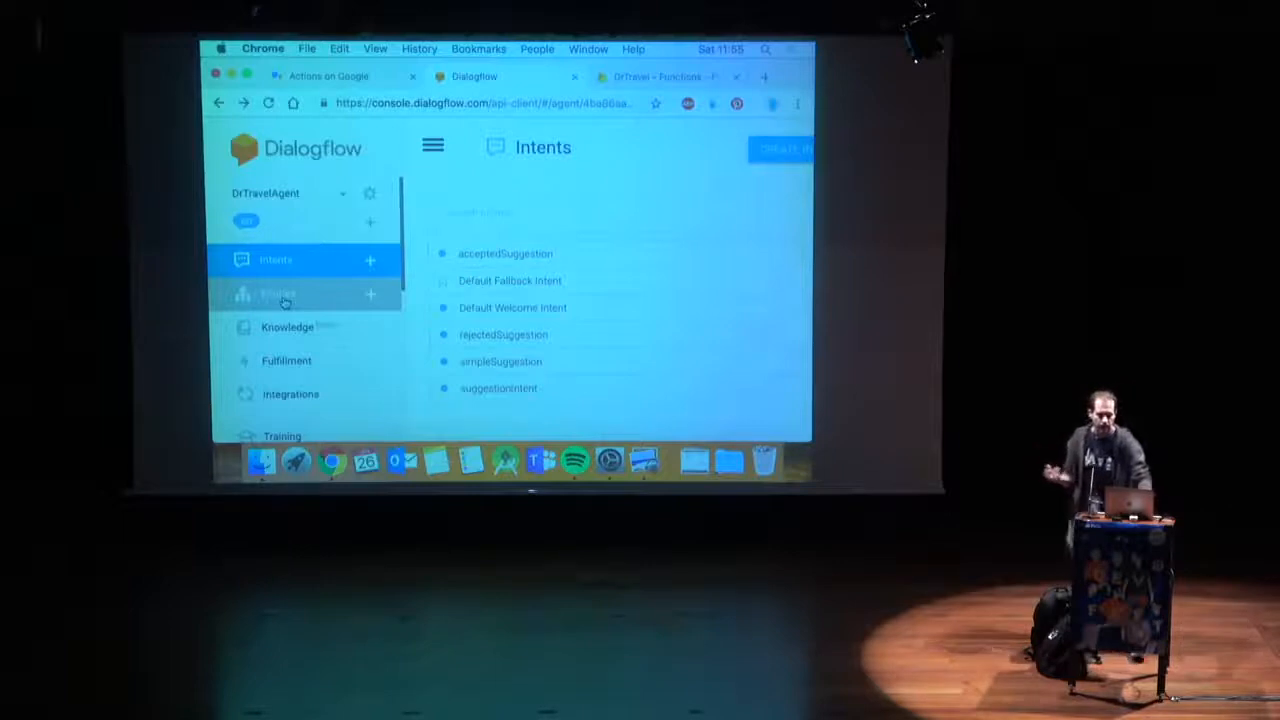
{"action": "left_click", "coordinate": [290, 294]}
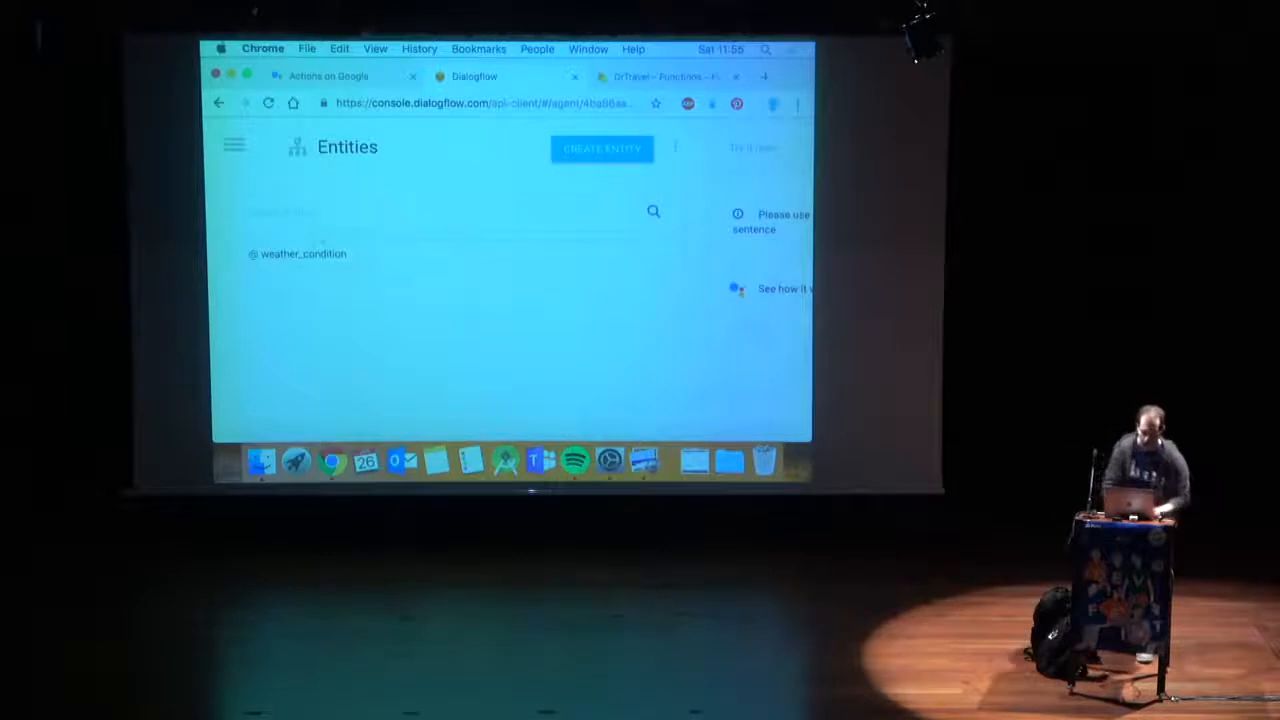
{"action": "left_click", "coordinate": [304, 252]}
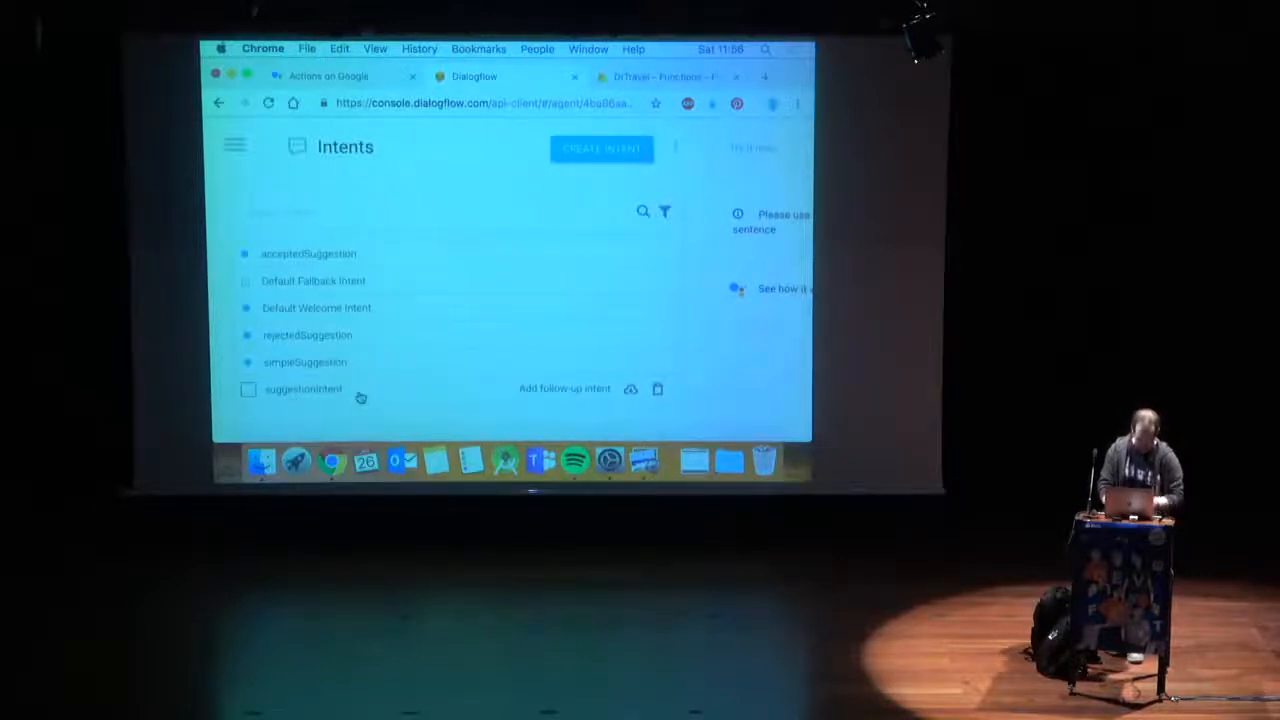
Review suggestionIntent's training phrases and its 'Good luck!' text response.
{"action": "left_click", "coordinate": [304, 388]}
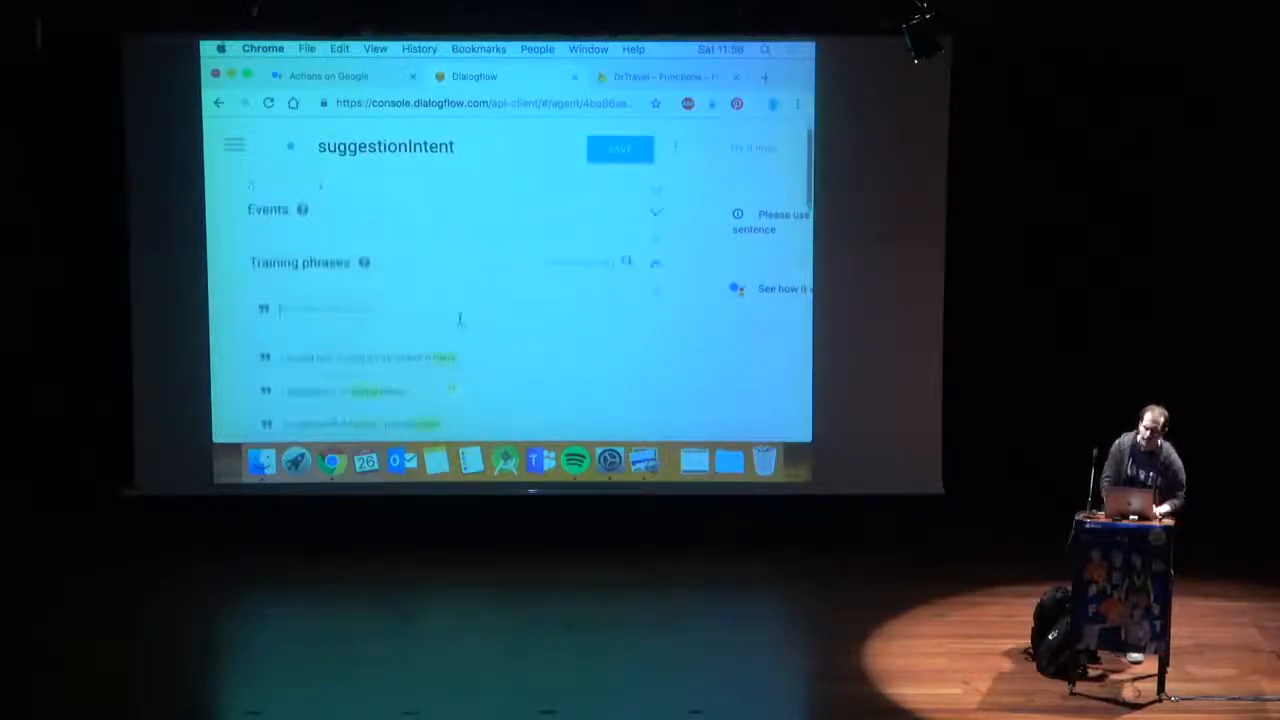
{"action": "scroll", "scroll_direction": "down", "scroll_amount": 3}
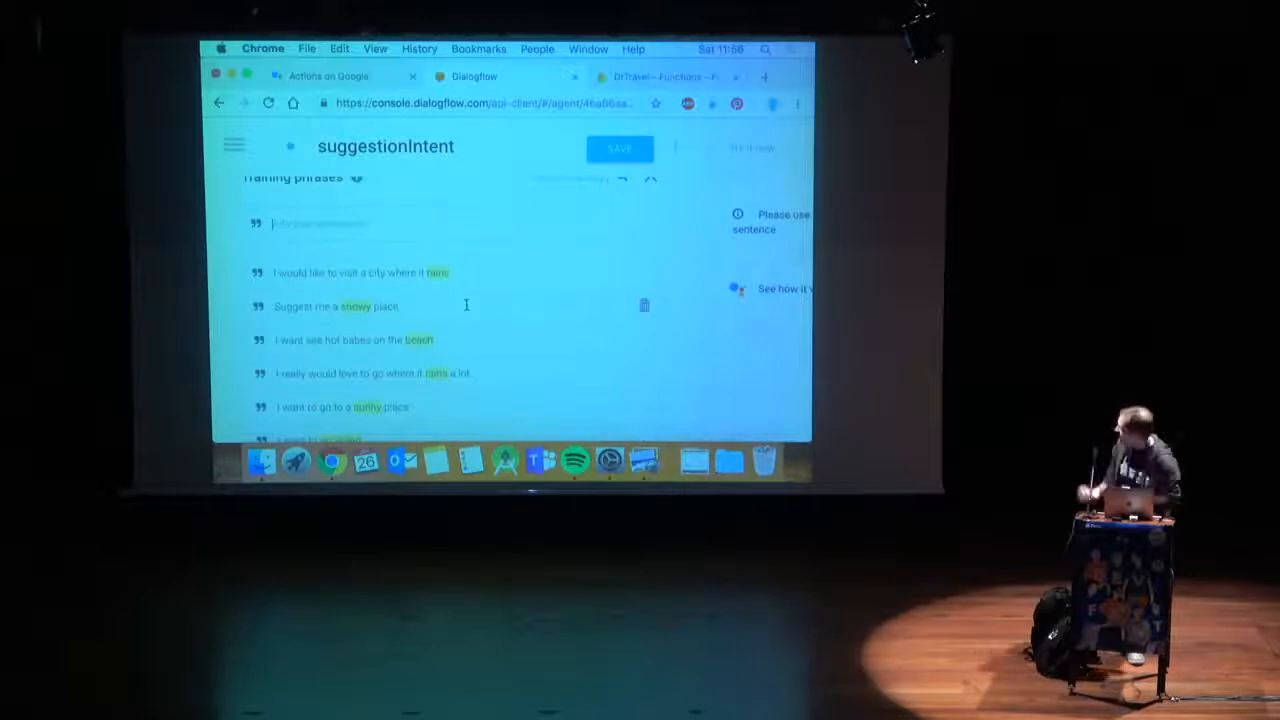
{"action": "scroll", "scroll_direction": "down", "scroll_amount": 3}
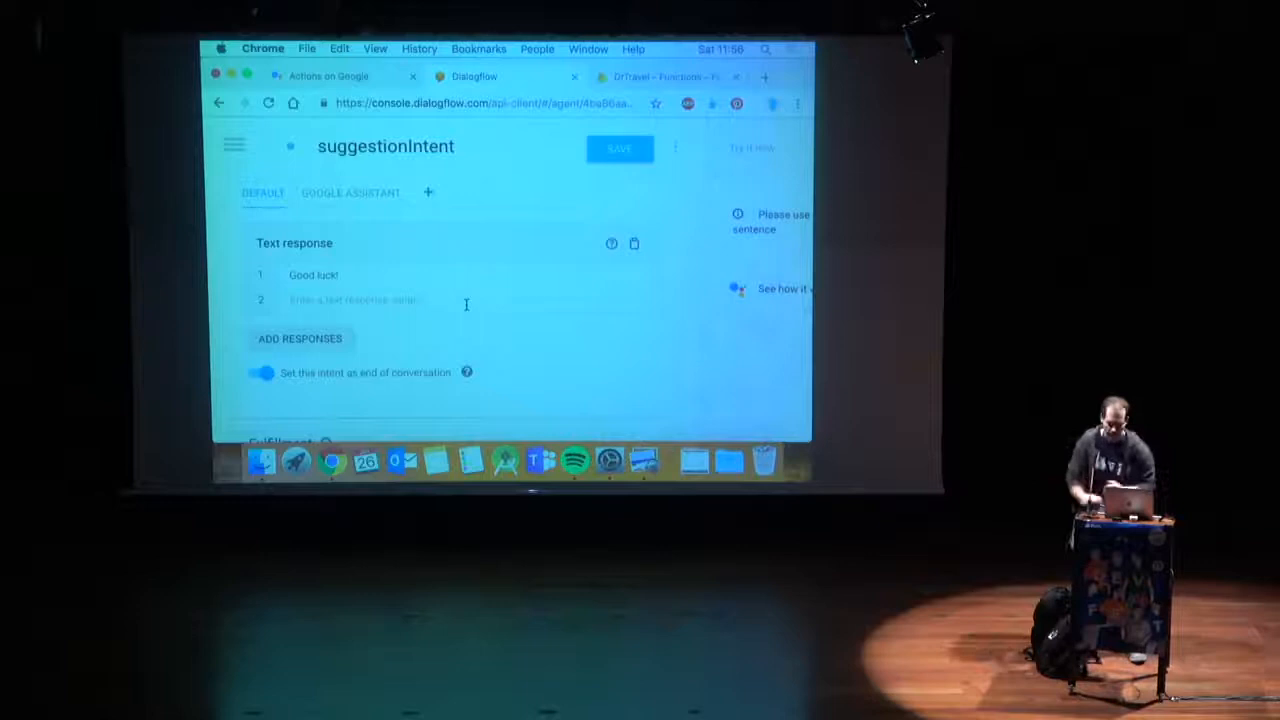
{"action": "scroll", "scroll_direction": "down", "scroll_amount": 3}
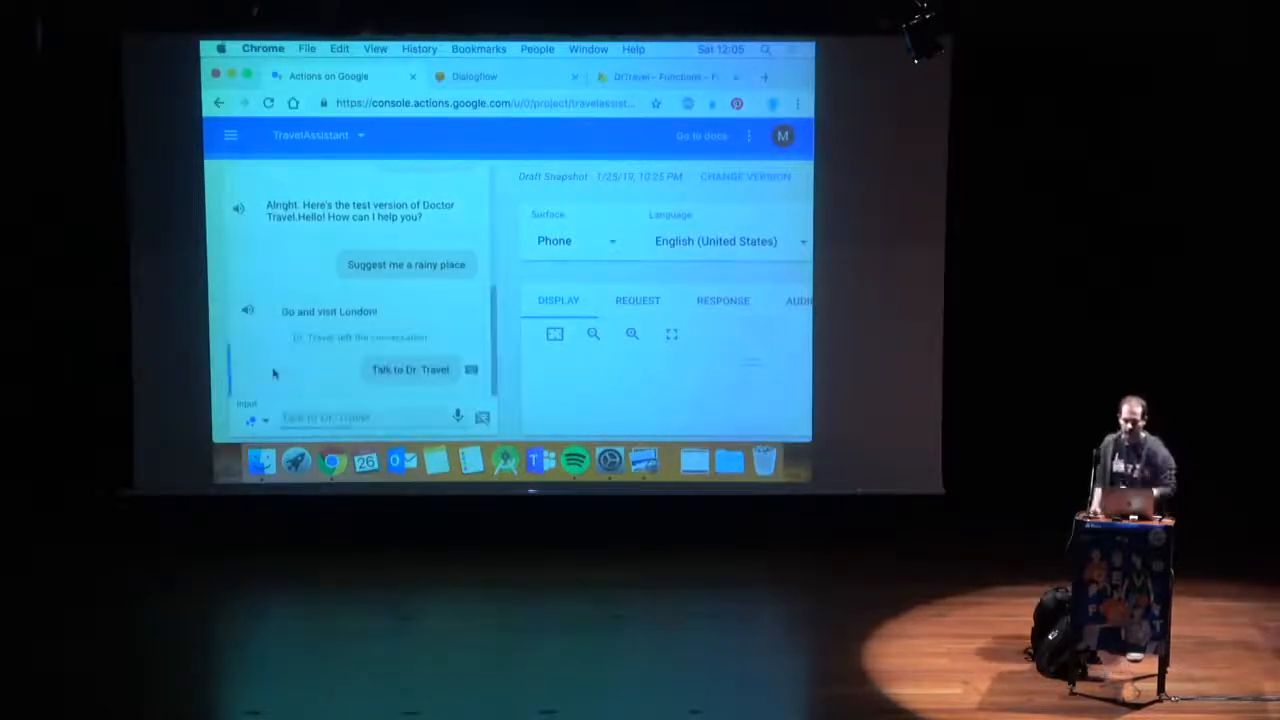
Return to the simulator's earlier rainy-place conversation with Dr. Travel.
{"action": "left_click", "coordinate": [408, 368]}
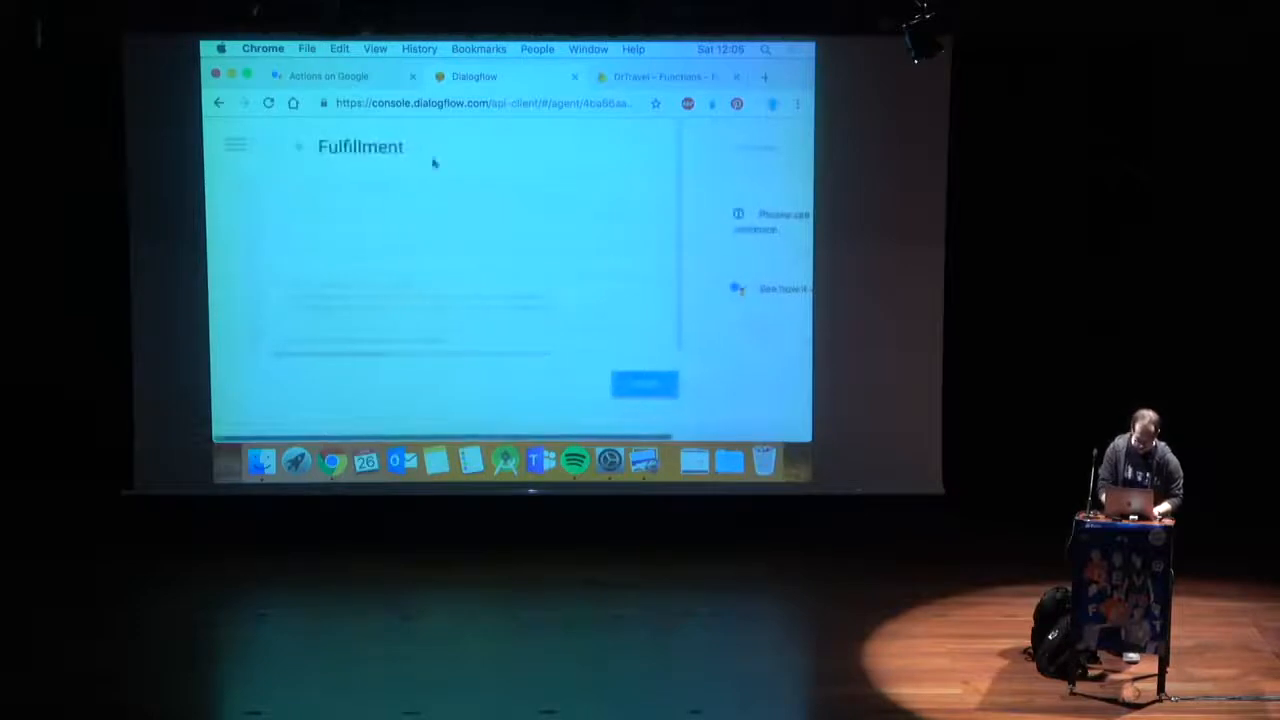
Bring up the Dr. Travel agent's Fulfillment page in Dialogflow.
{"action": "left_click", "coordinate": [328, 76]}
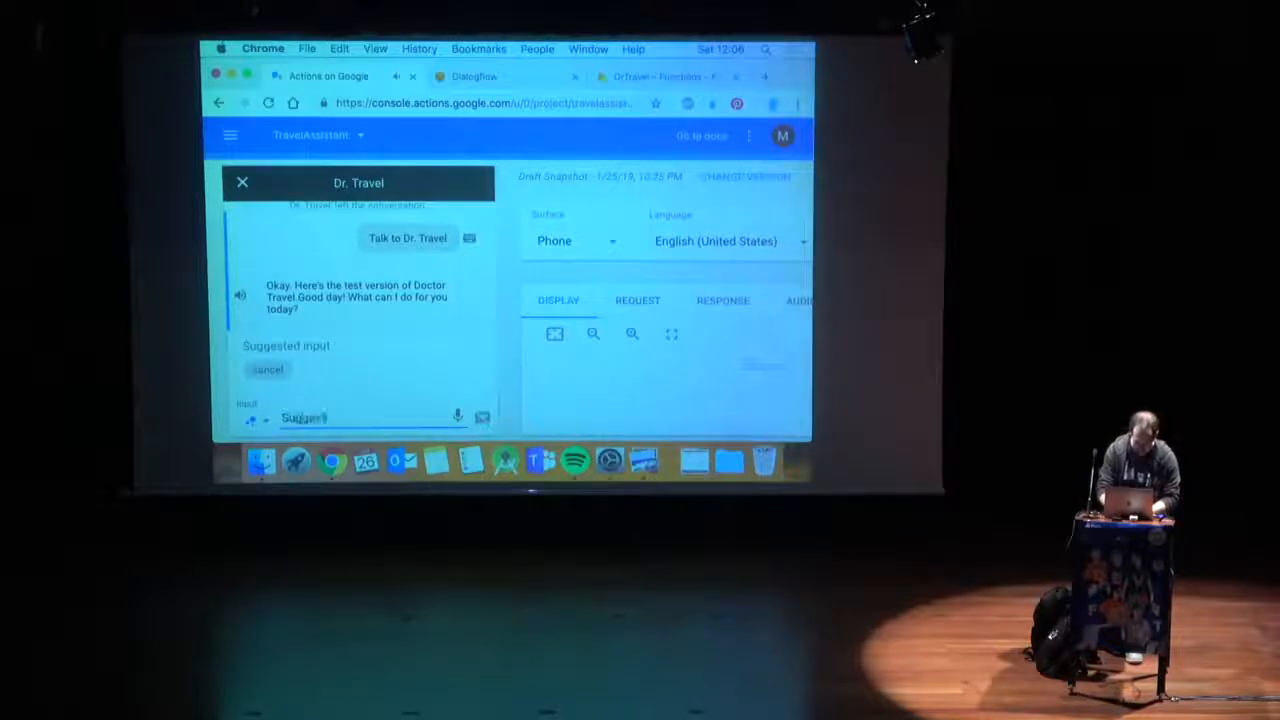
Restart the Dr. Travel test and enter 'Suggest me a surprise' in the simulator.
{"action": "type", "text": "Suggest me a surprise"}
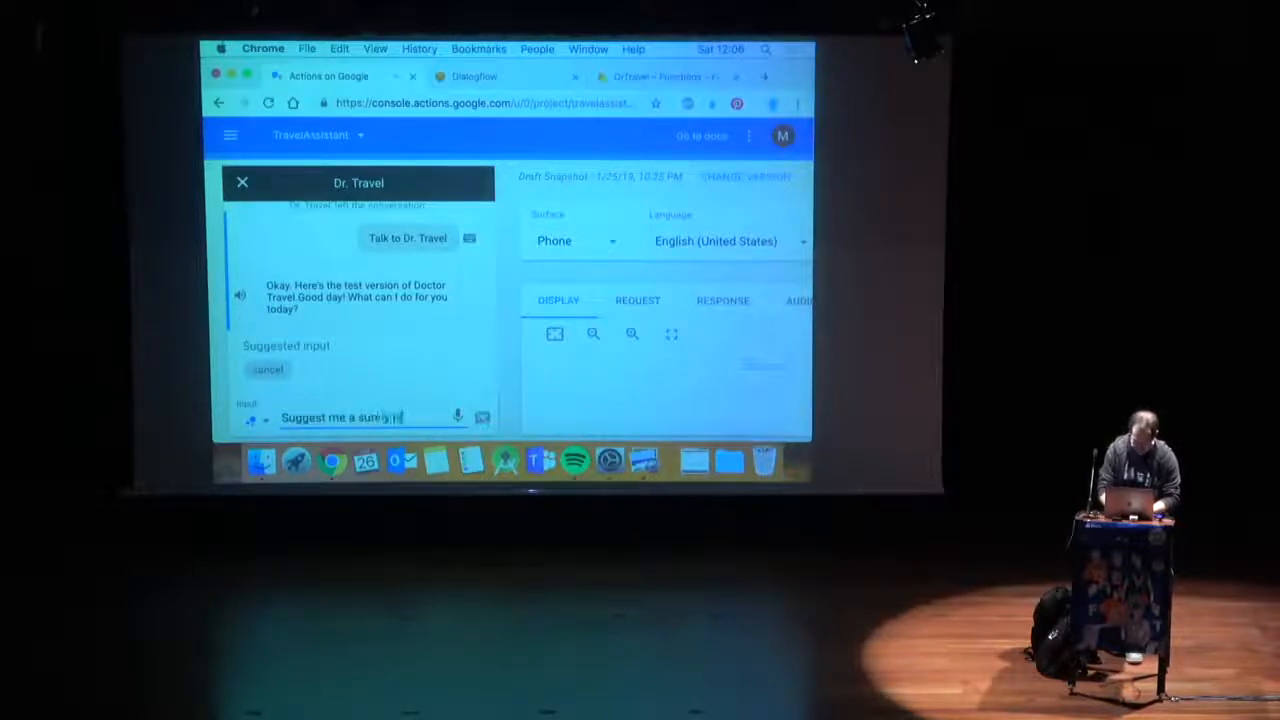